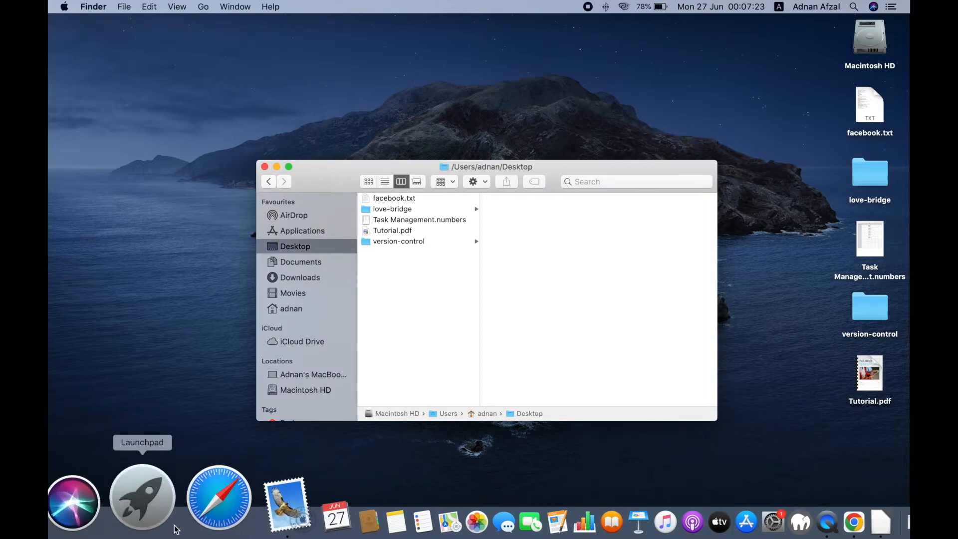
Step: Launch Terminal by searching 'termi' in Spotlight
text(termi)
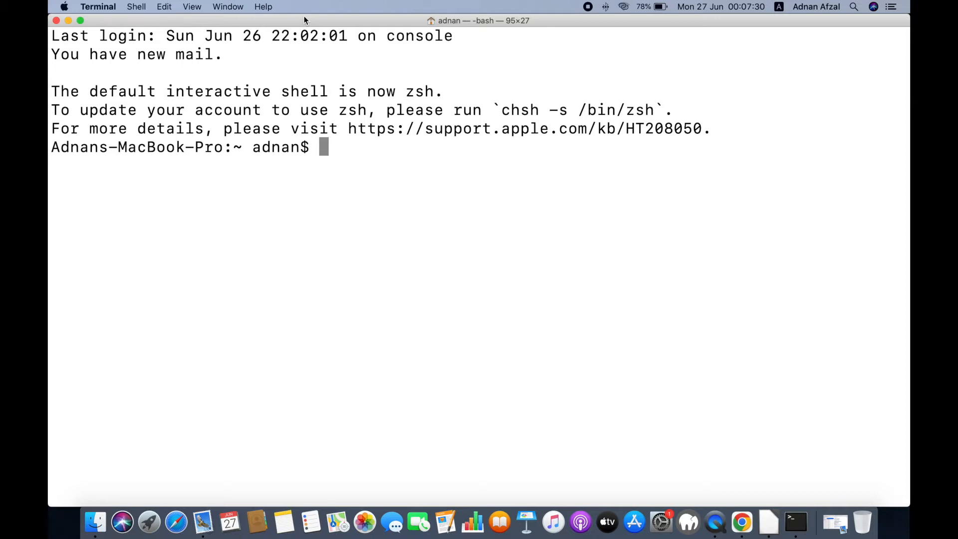
Step: Change the shell's directory to /Users/adnan/Desktop with cd
text(cd)
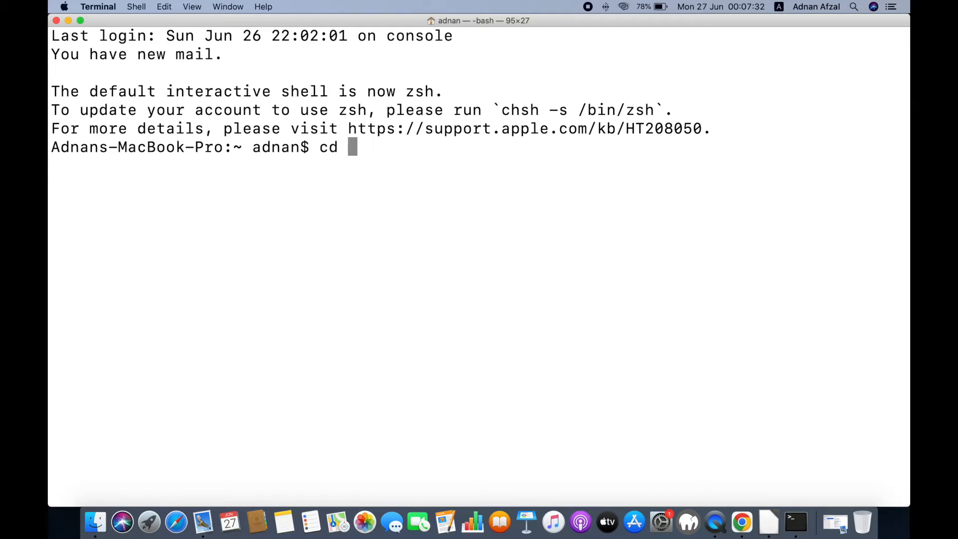
click(94, 523)
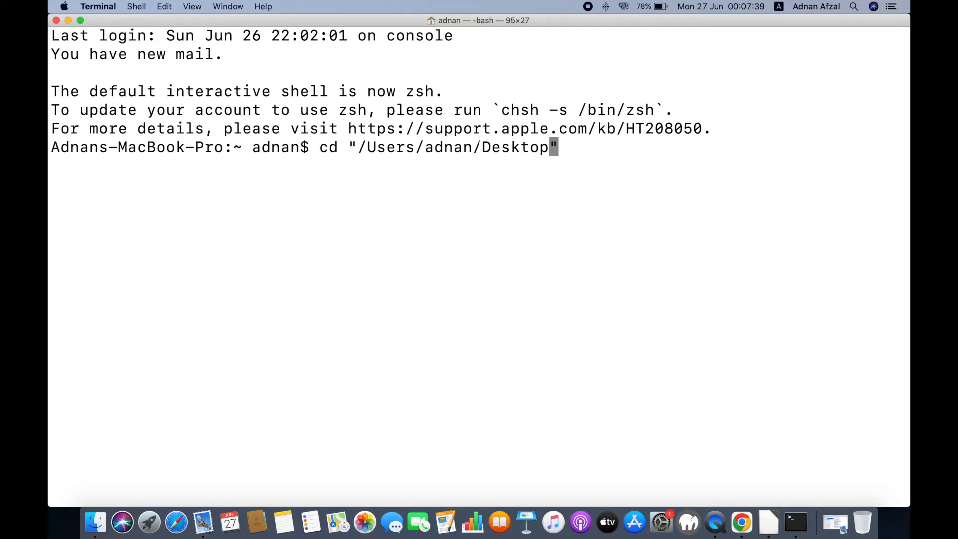
key(Return)
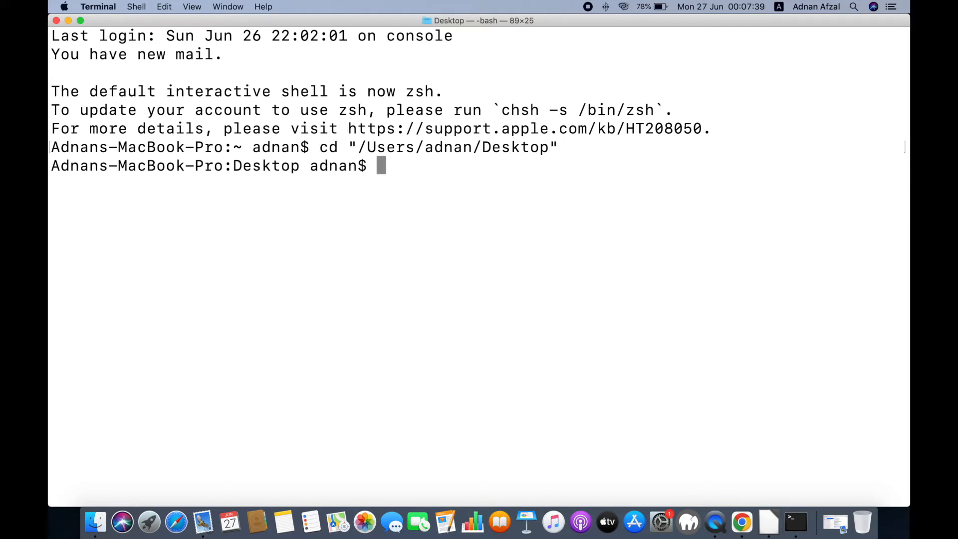
Step: Run zip -er "my-file.zip" "Tutorial.pdf" with a password, then return to the Desktop window
text(zip)
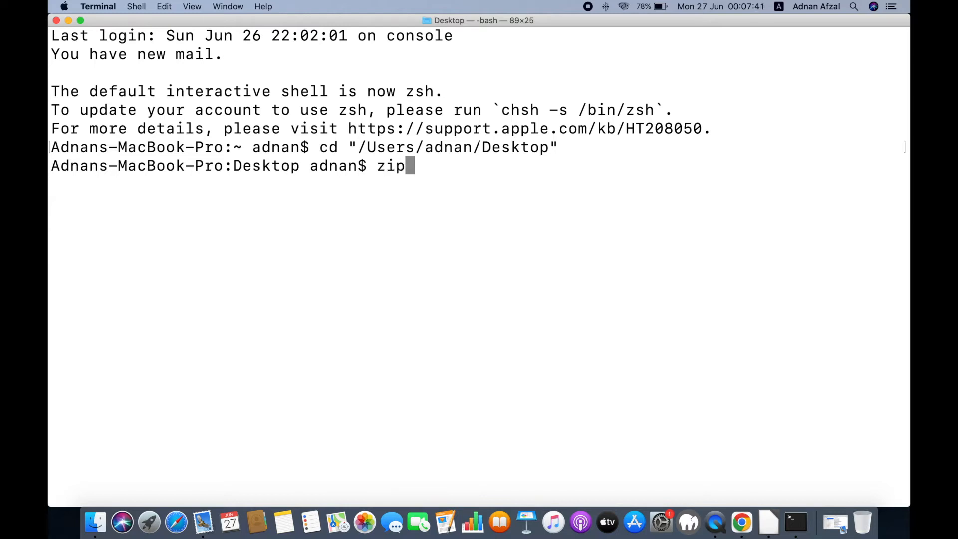
text(-er "")
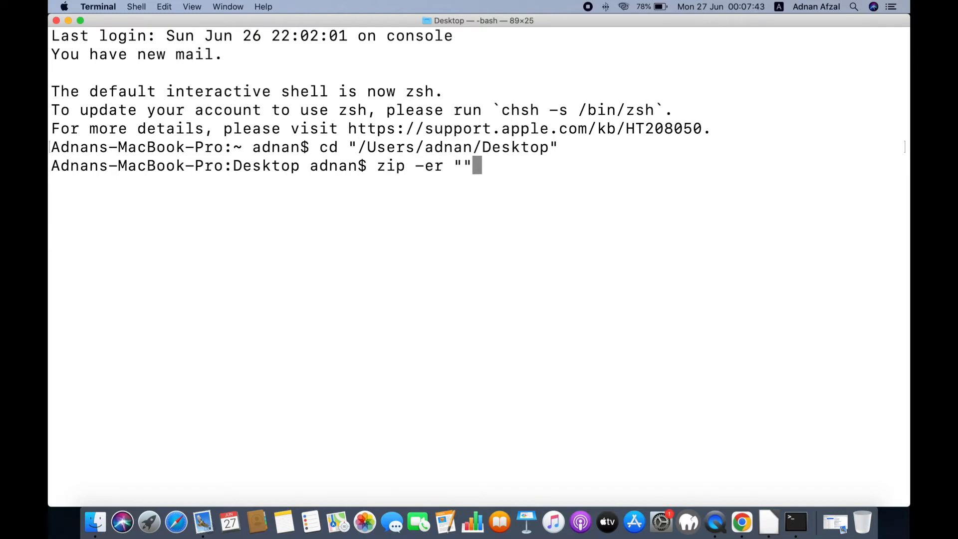
text(my)
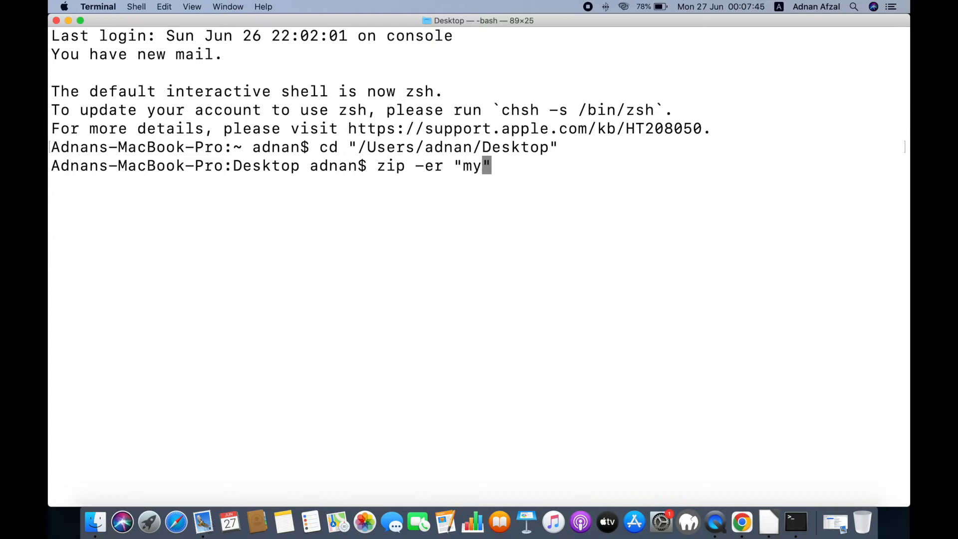
text(-file.z)
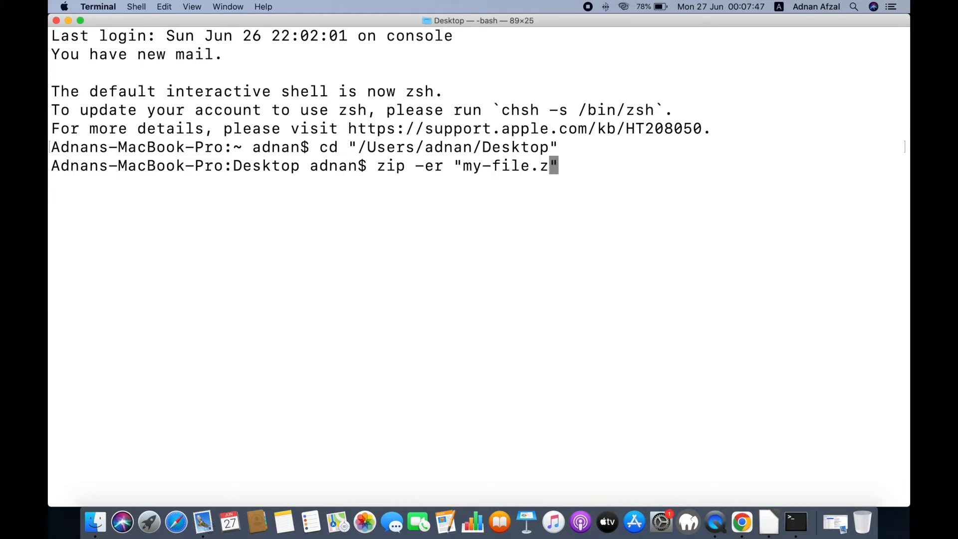
text(ip" "")
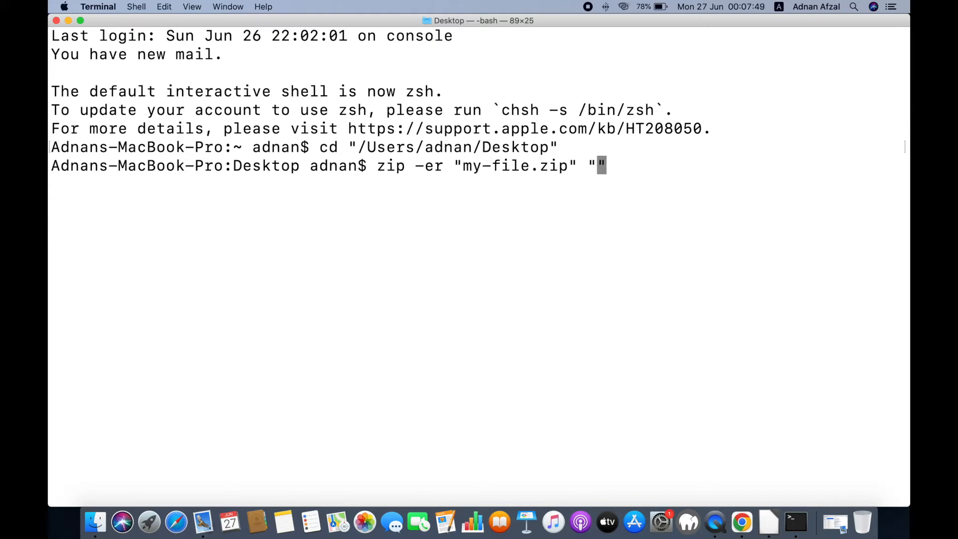
text(Tutorial.pdf)
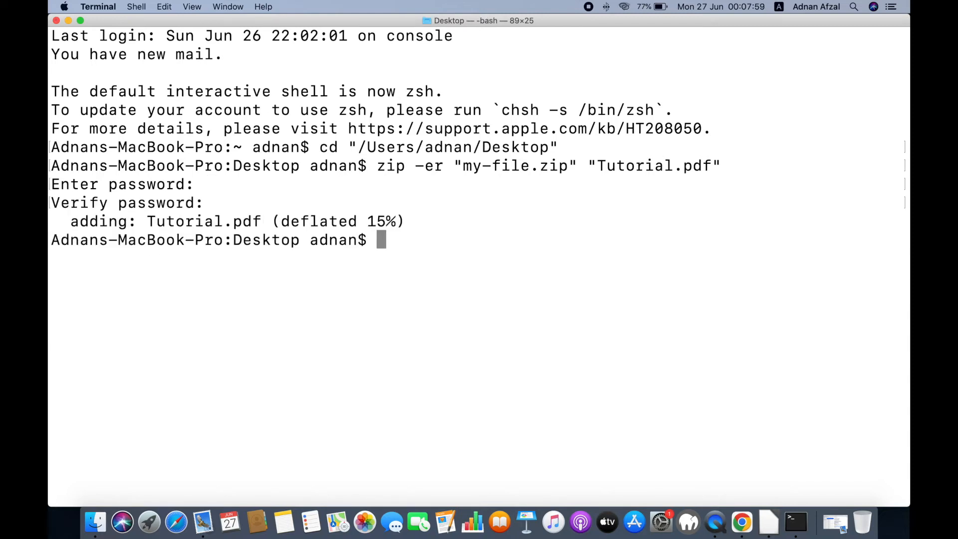
click(94, 523)
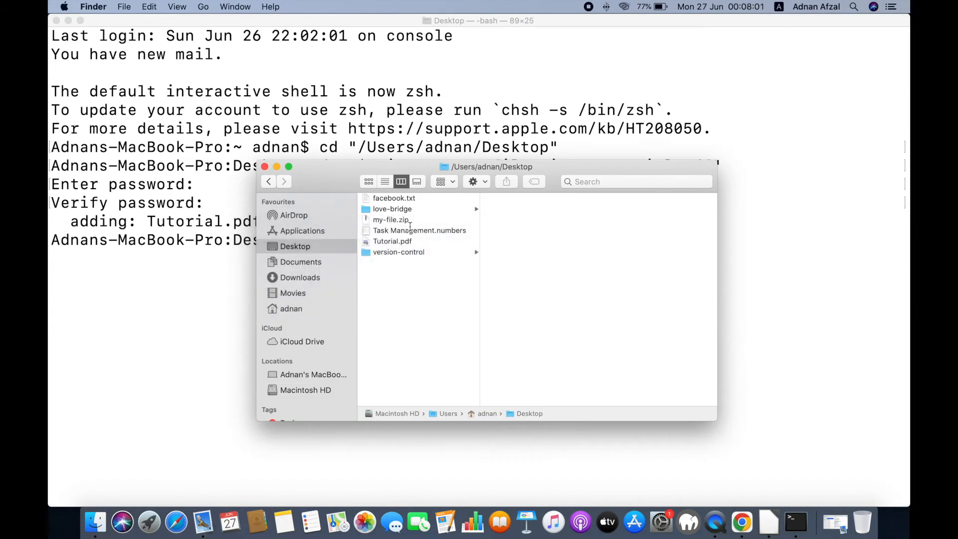
Step: Double-click my-file.zip, enter its password in Archive Utility and confirm extraction
click(391, 220)
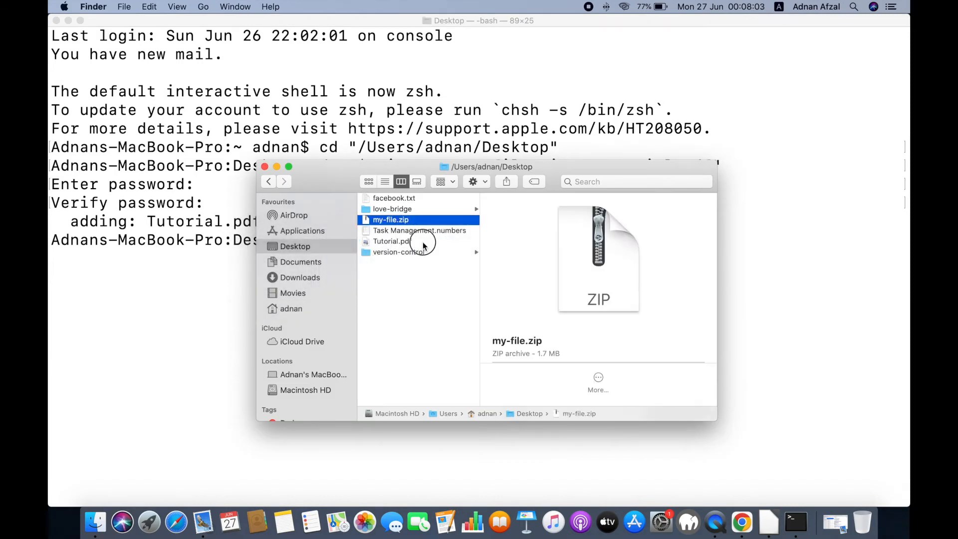
mouse_move(431, 219)
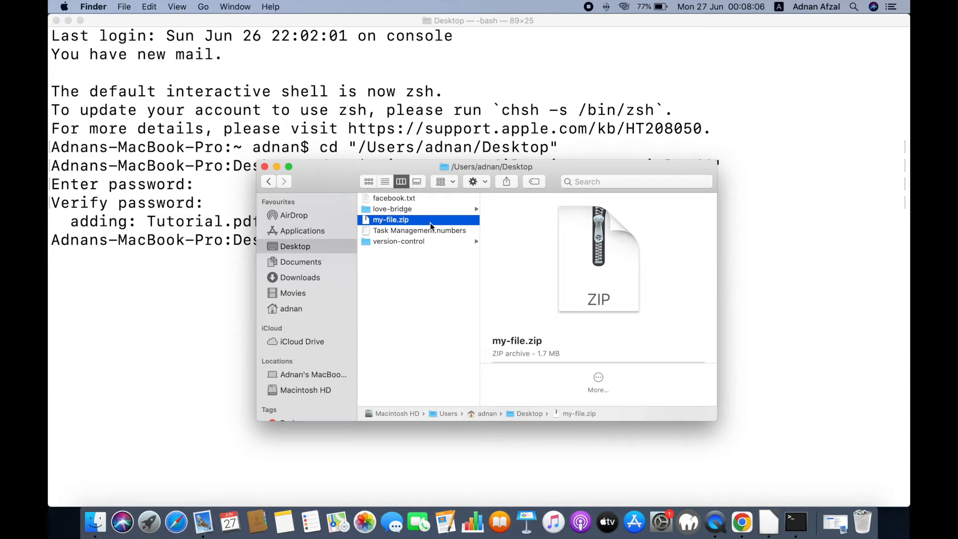
double_click(391, 219)
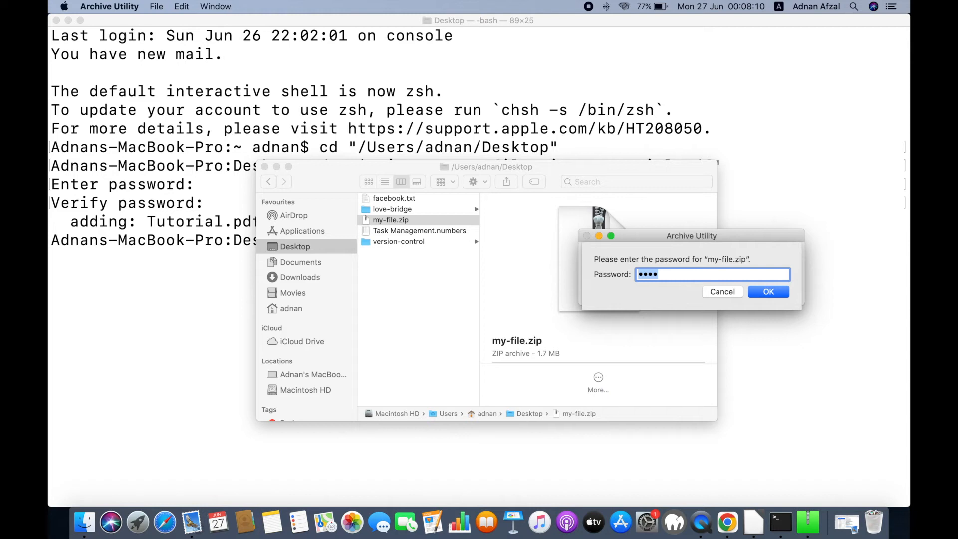
key(Backspace)
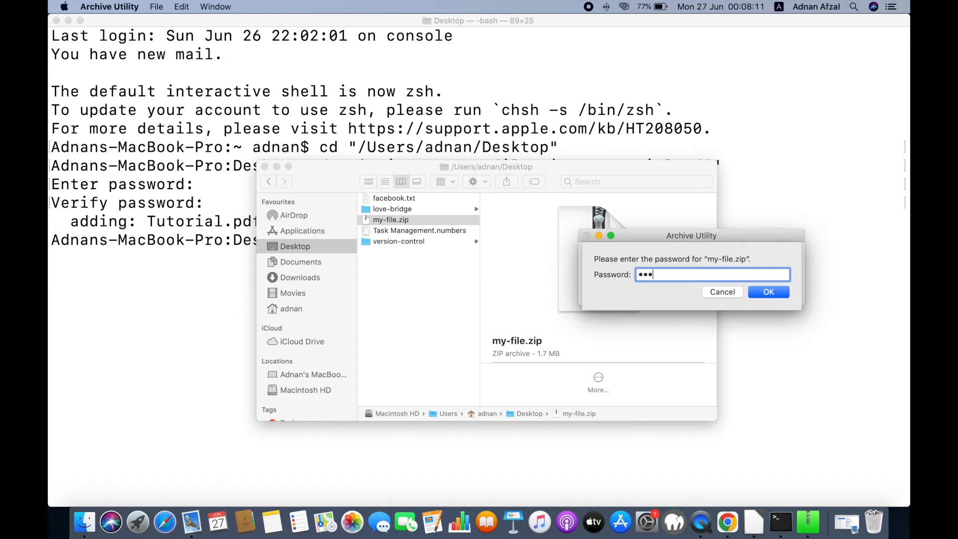
click(769, 292)
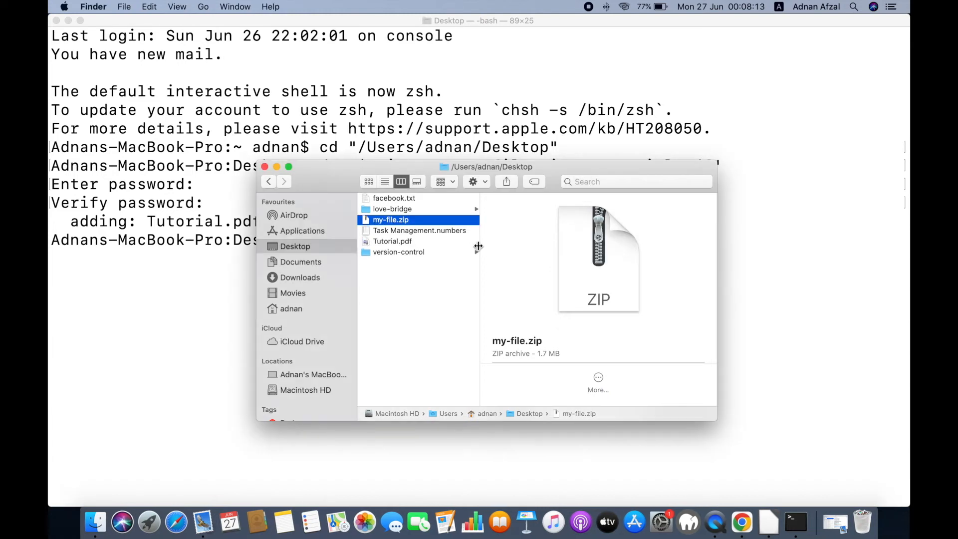
Step: Open the extracted Tutorial.pdf in Preview and scroll through its pages
double_click(392, 241)
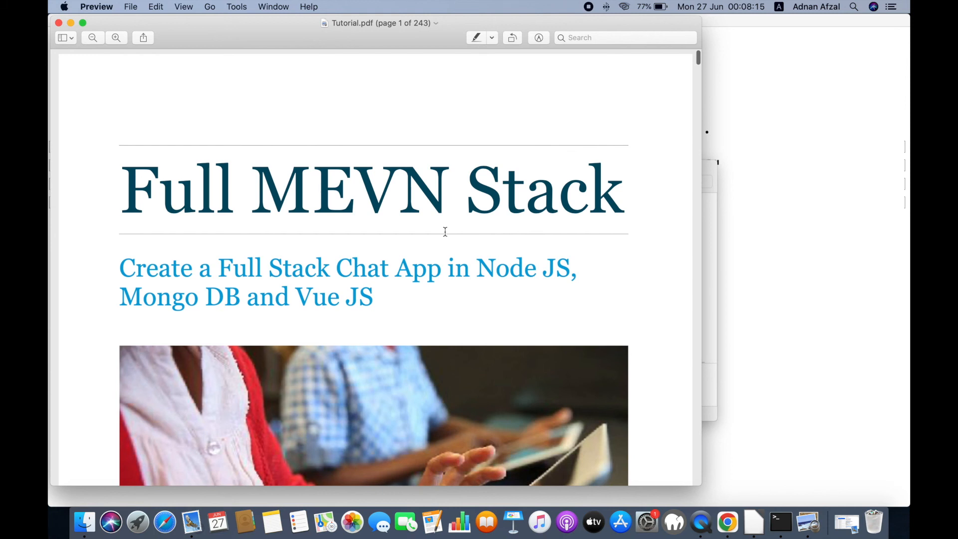
scroll(down, 3)
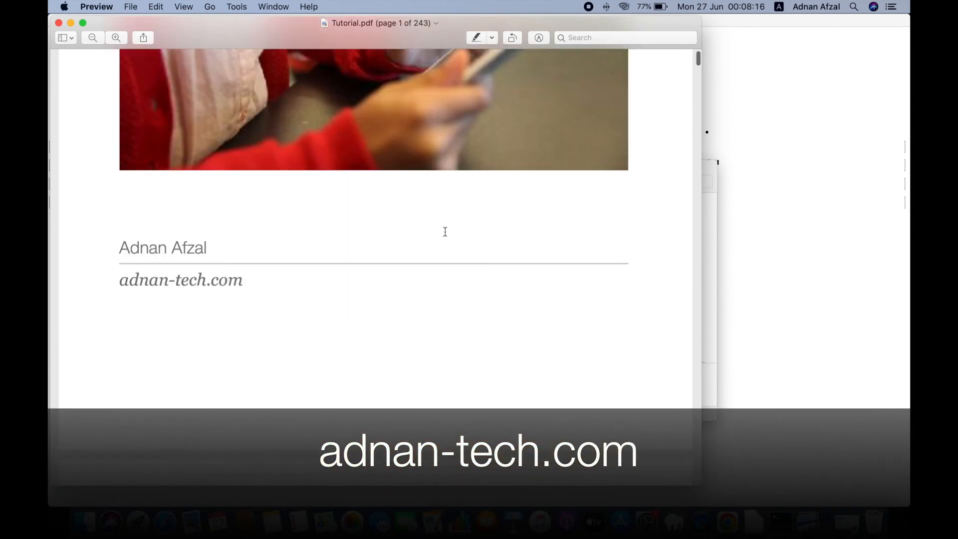